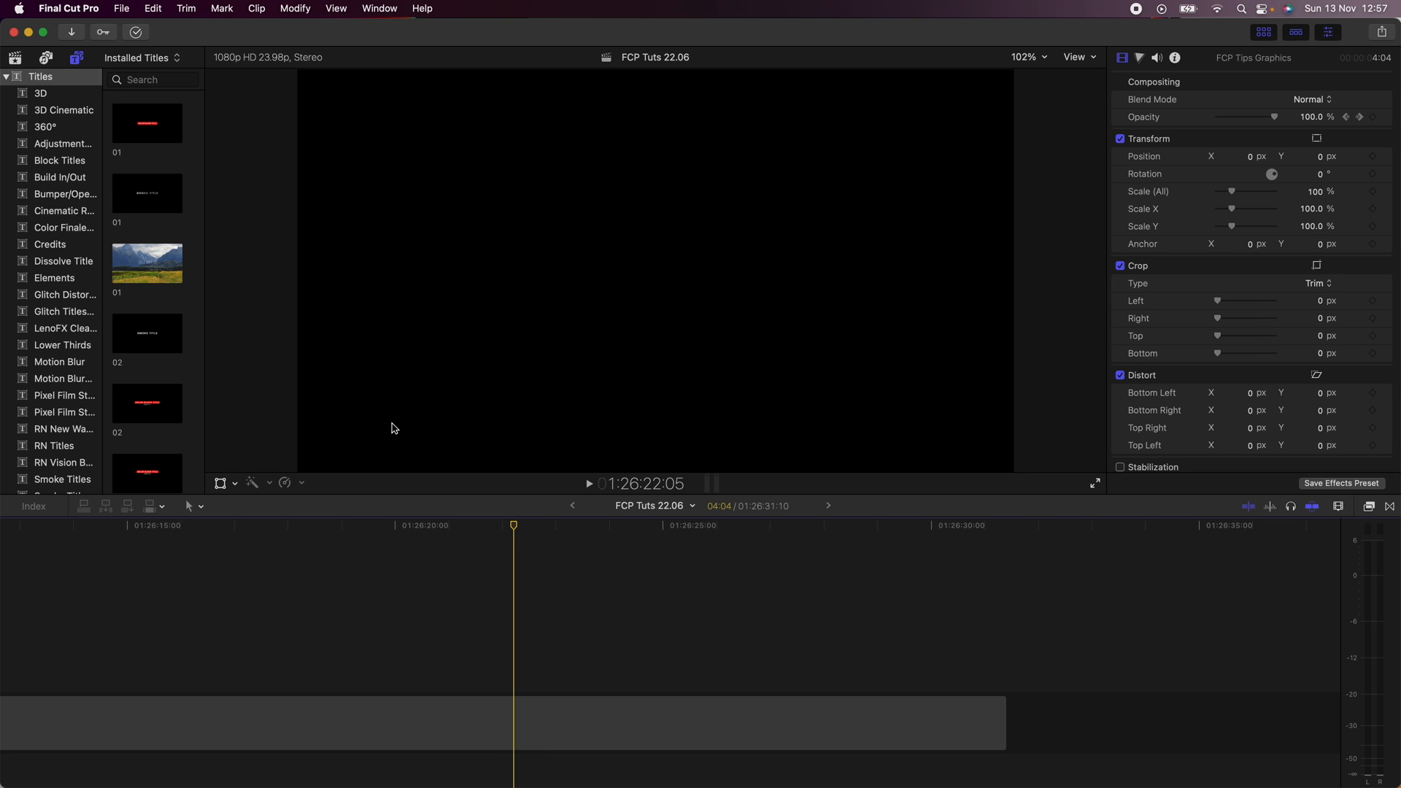
# Step: Add a 'FINAL CUT PRO TIPS' Basic Title in Heroic Condensed, placed at Y -164
pyautogui.click(41, 76)
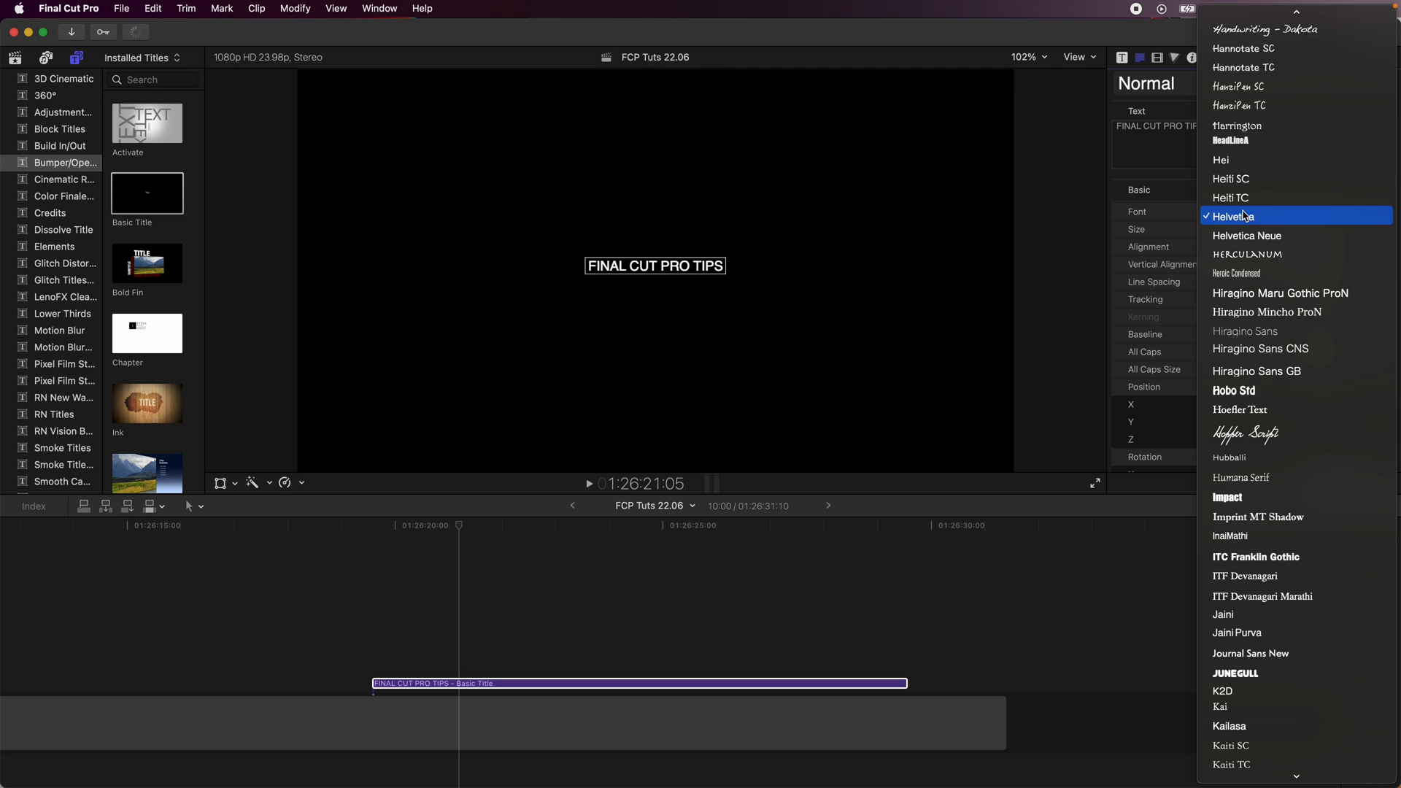
pyautogui.click(1236, 272)
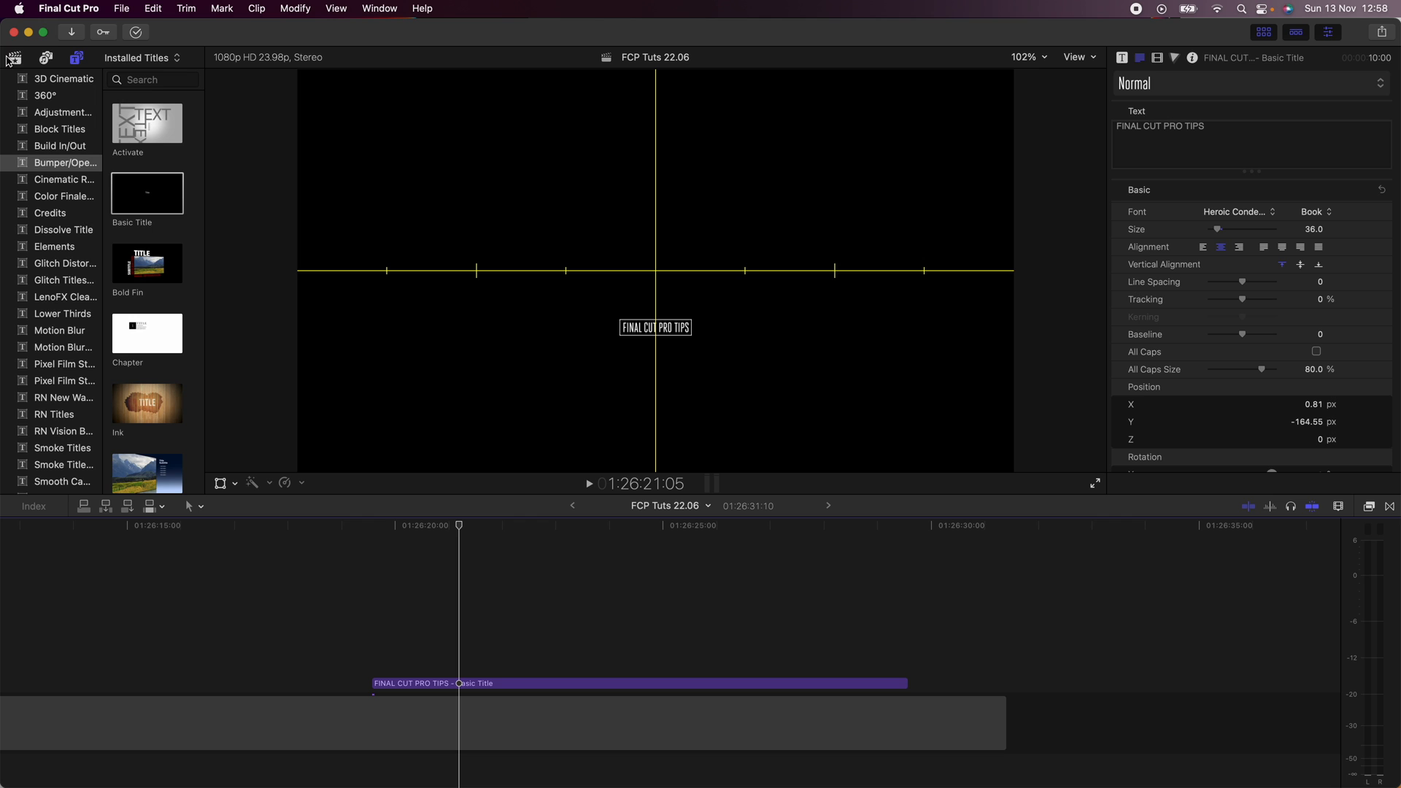
# Step: Bring the Final Cut Pro logo from Photos onto the timeline above the title
pyautogui.click(14, 57)
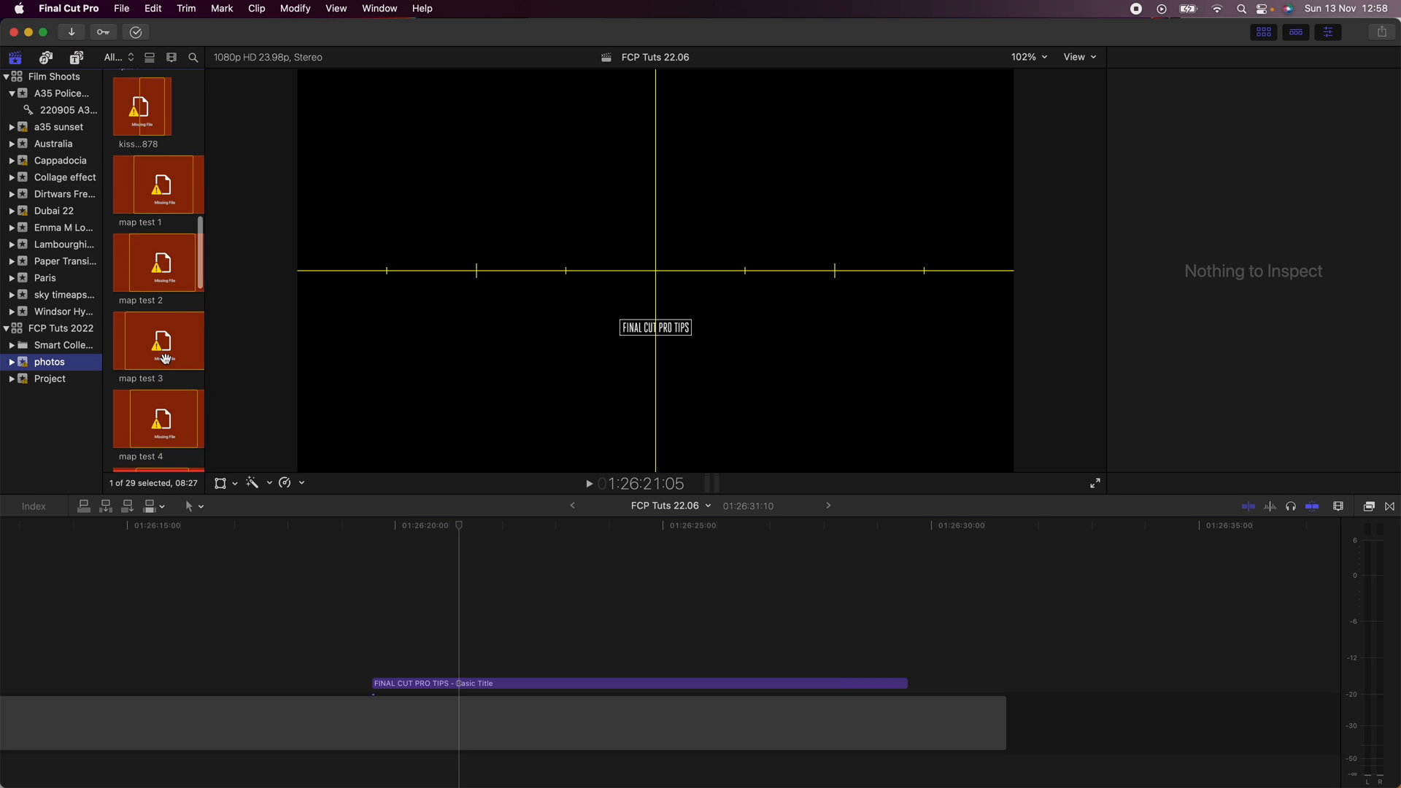
pyautogui.click(142, 105)
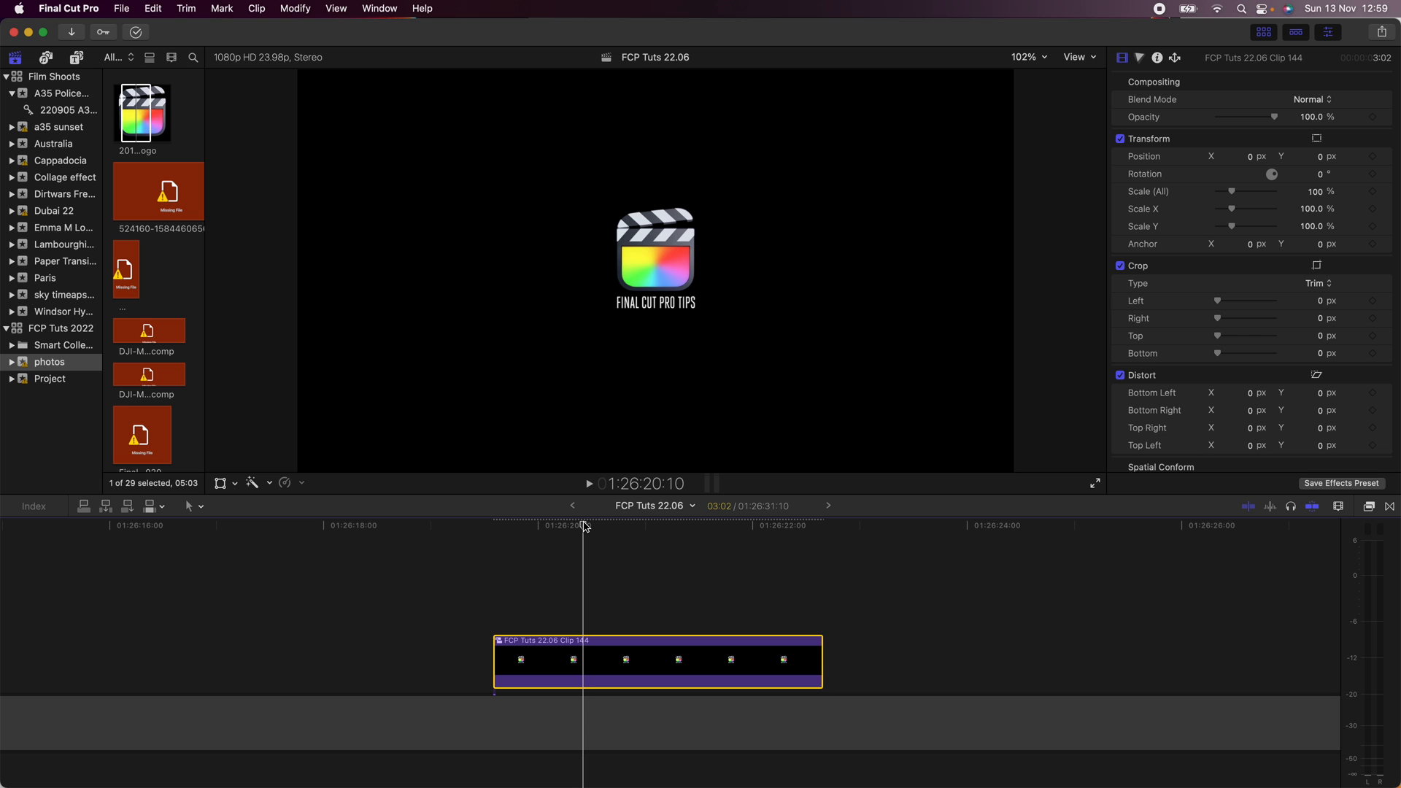
# Step: Apply Slide In From the Top, Stretch X Axis and Wriggle from RN Animations Effect to the compound clip
pyautogui.click(1367, 507)
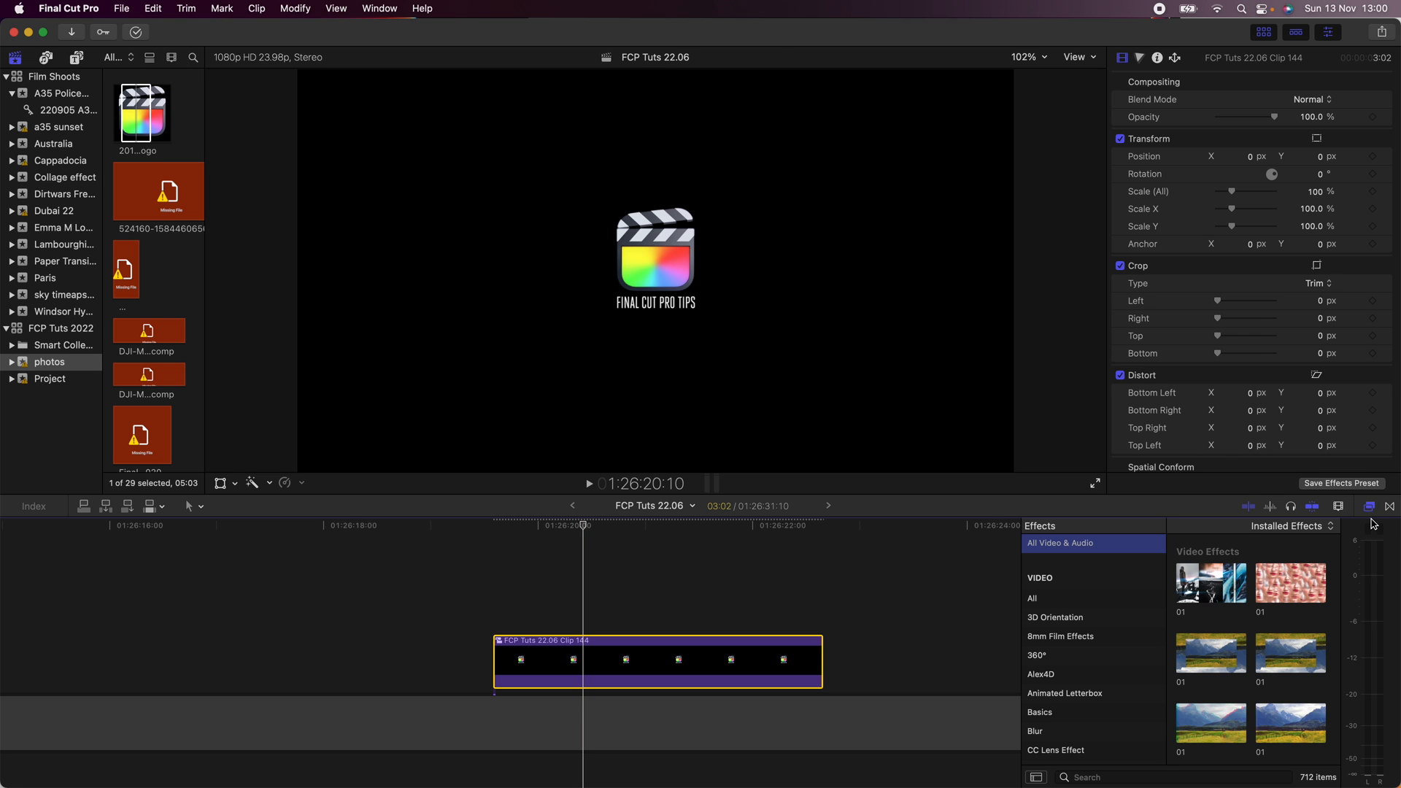
pyautogui.scroll(-3)
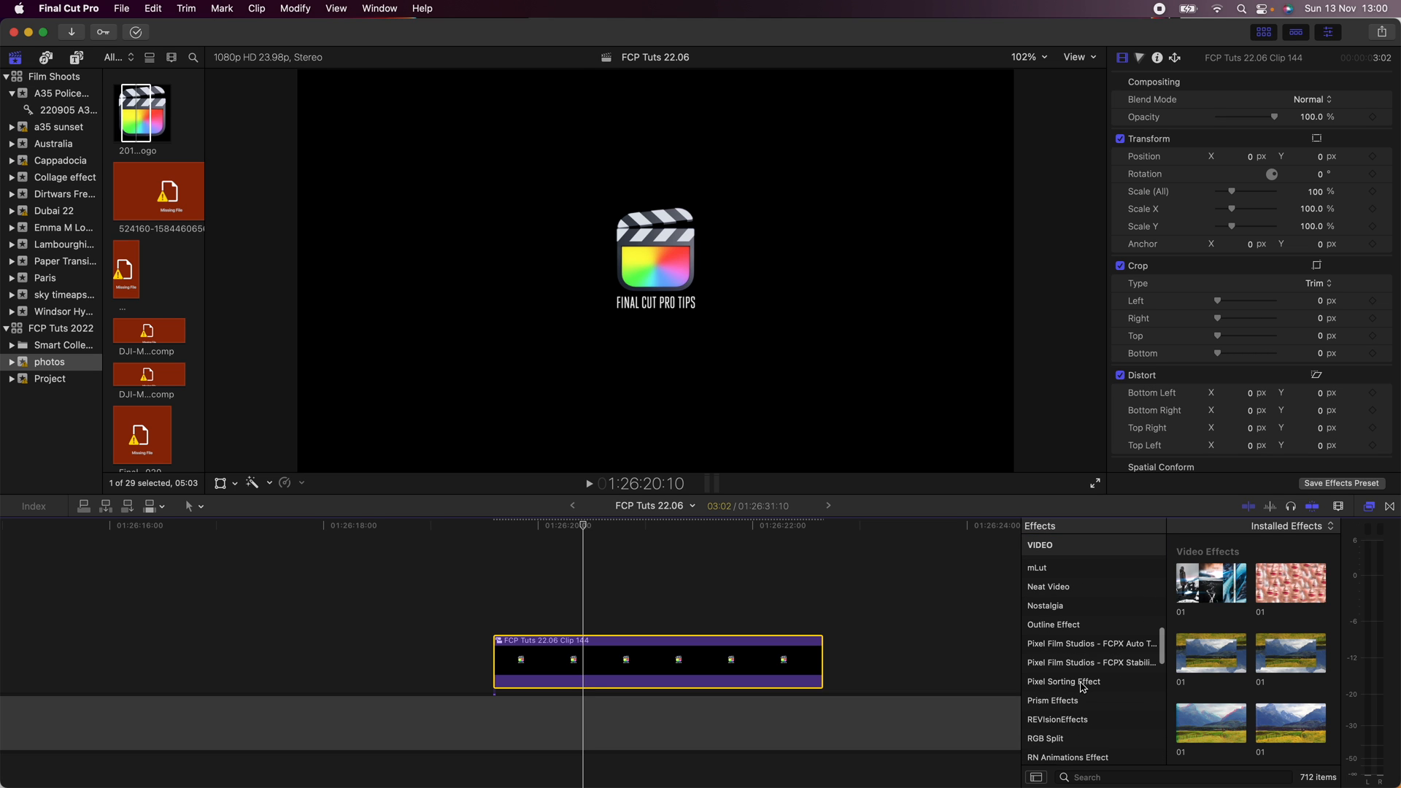
pyautogui.click(1067, 675)
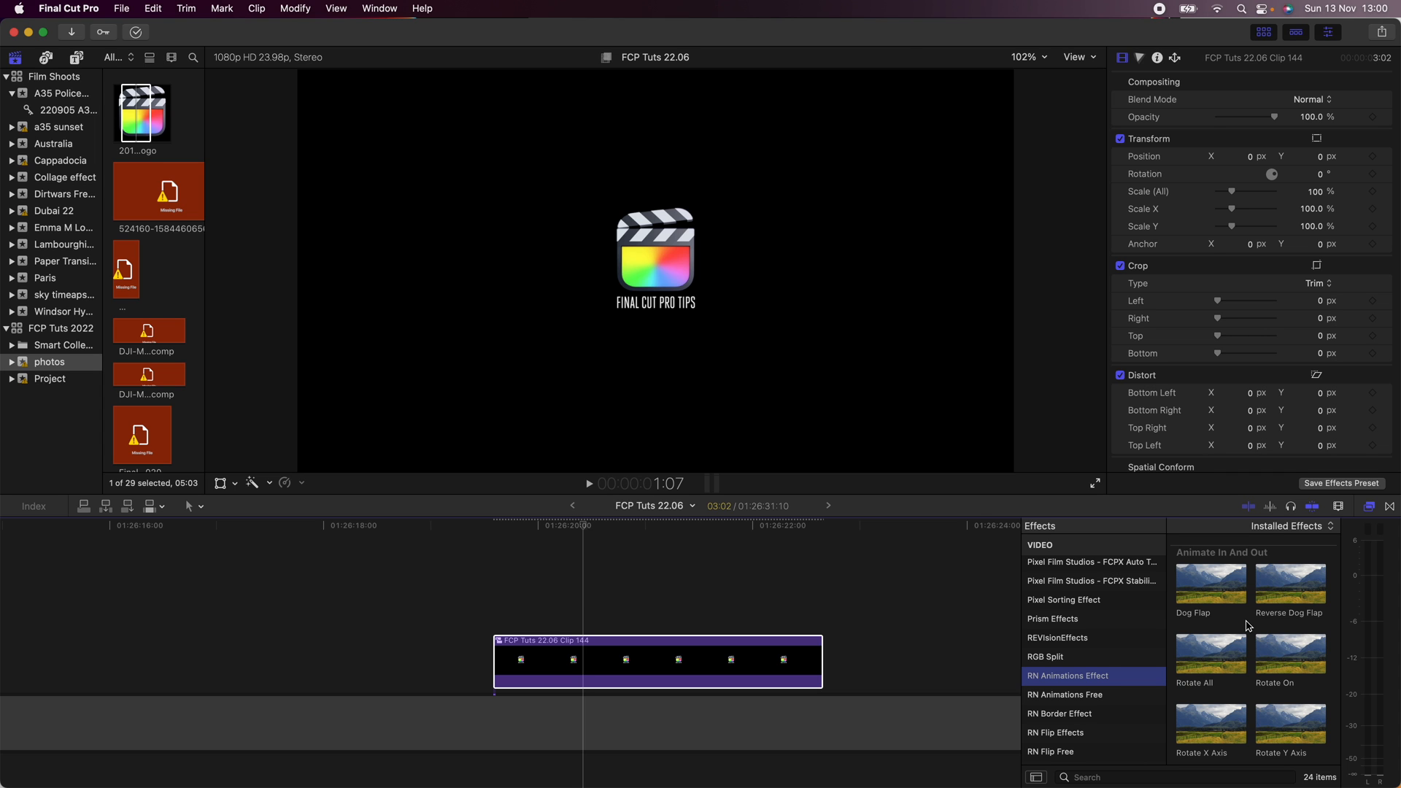
pyautogui.scroll(-3)
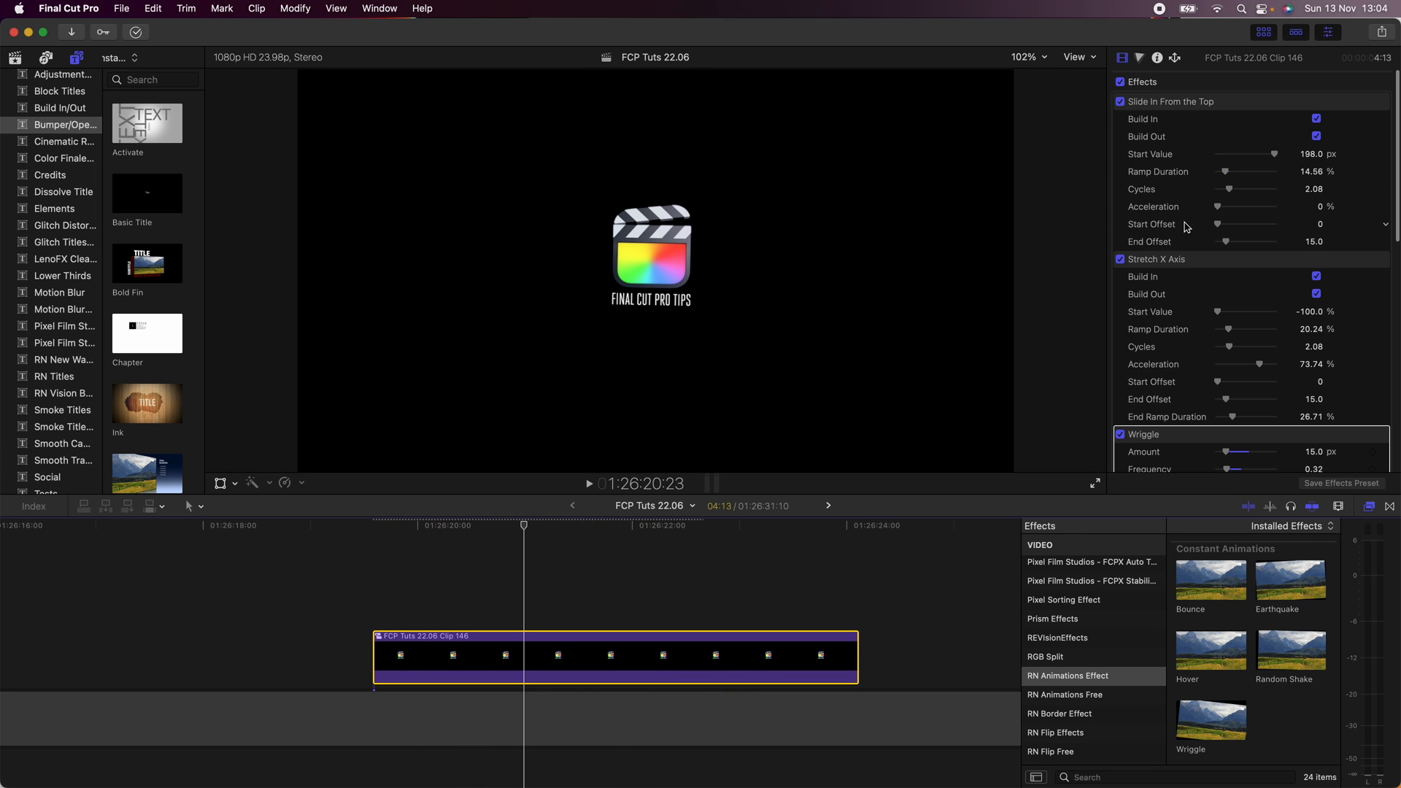
# Step: Check the effect parameters in the Video inspector, then show the Motion Blur title templates
pyautogui.scroll(-3)
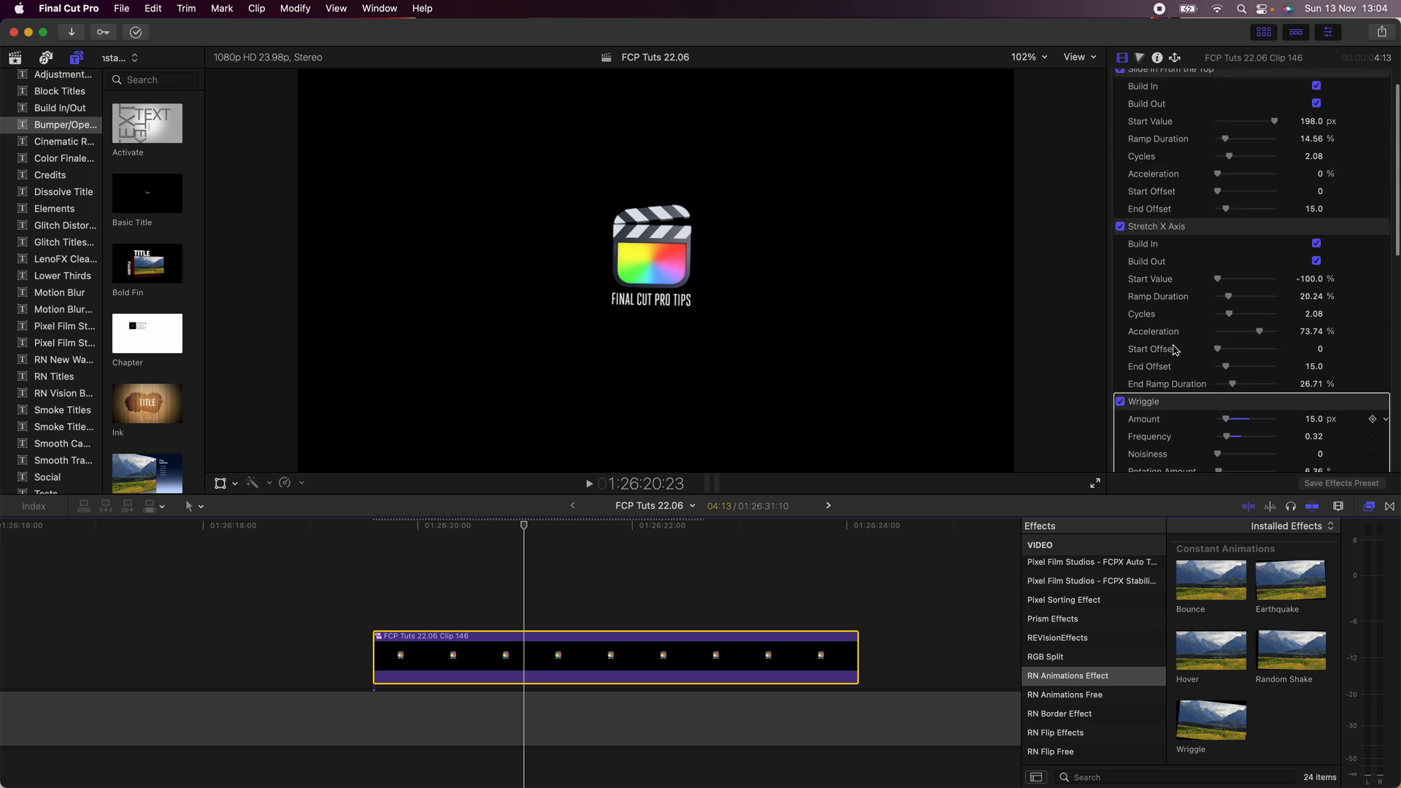
pyautogui.scroll(-3)
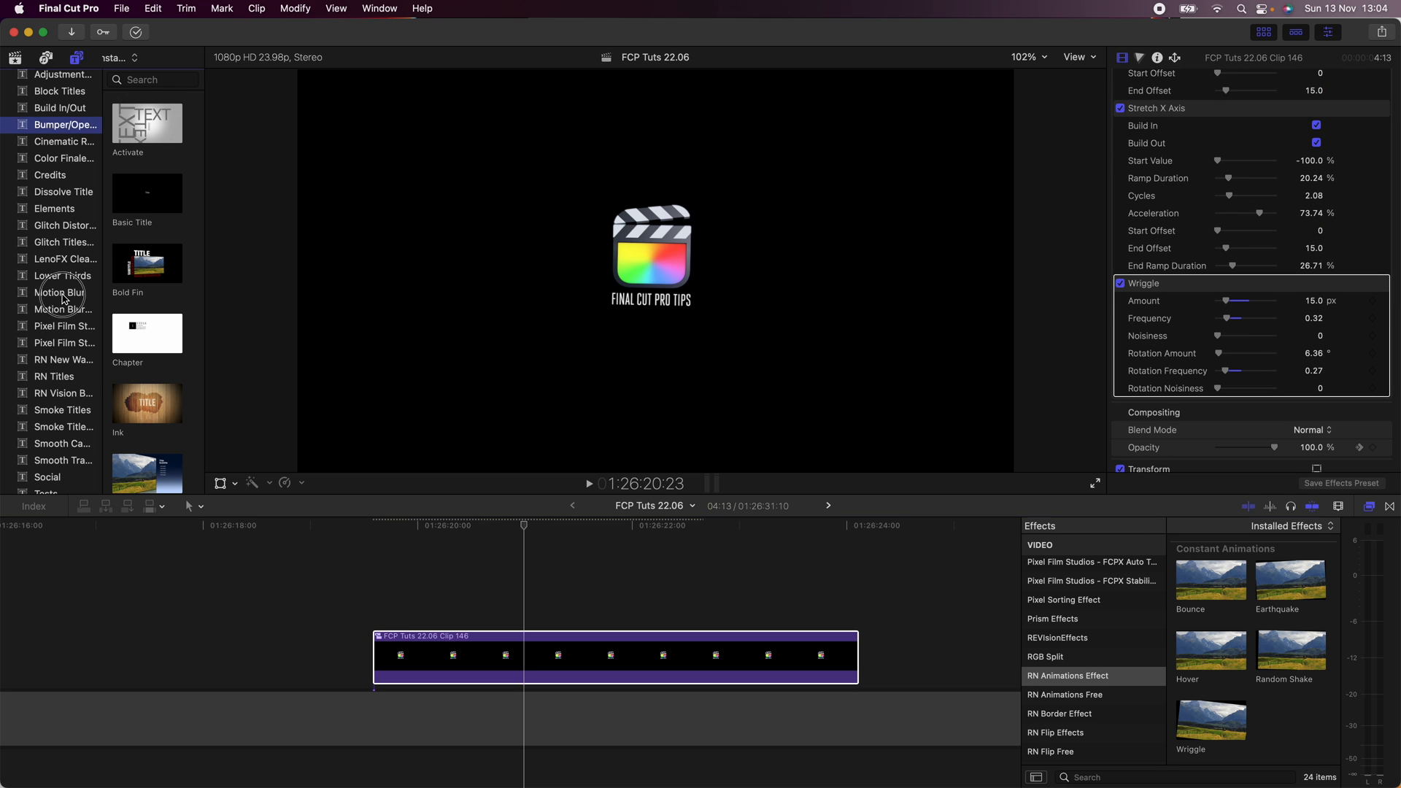
pyautogui.click(63, 310)
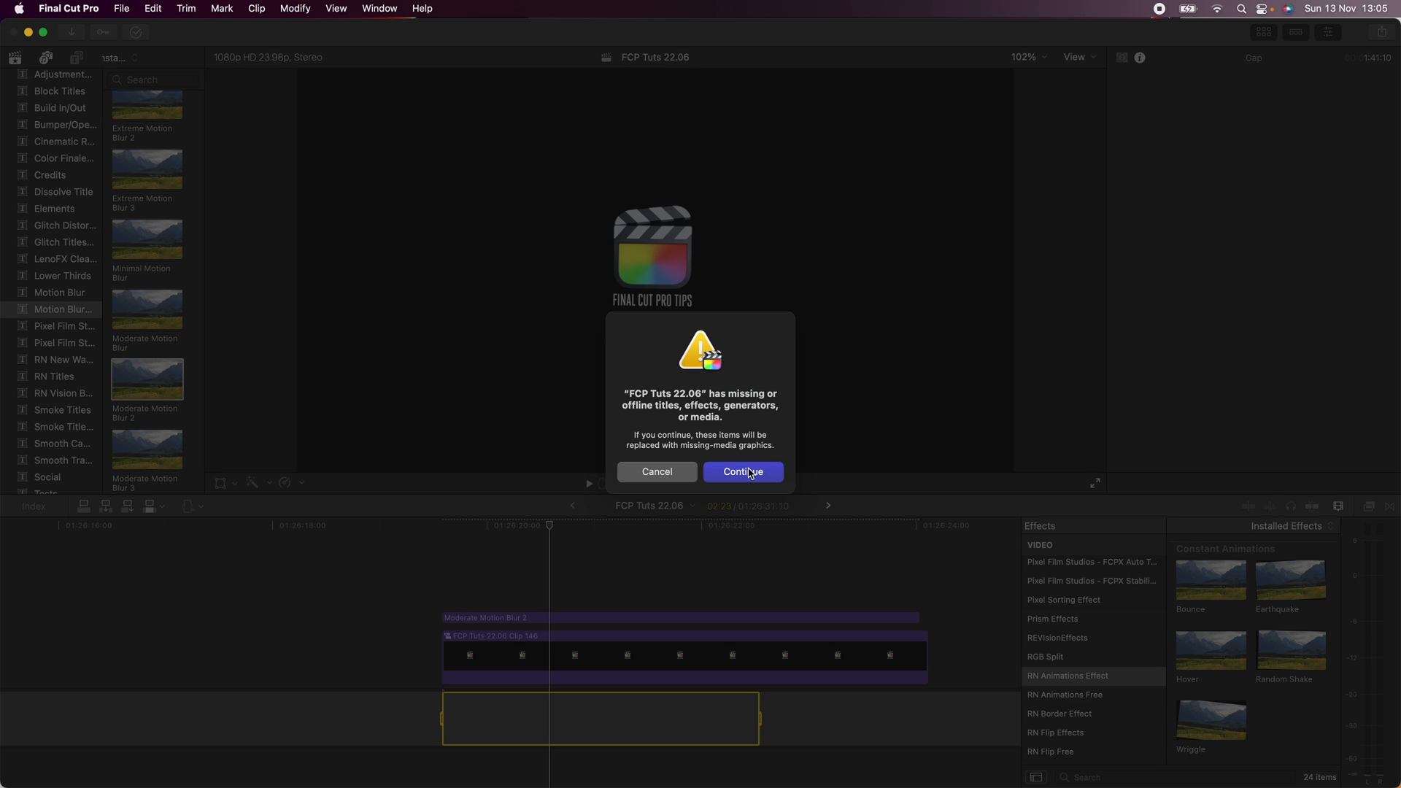
# Step: Continue the export past the missing-media warning and confirm the Video and Audio format
pyautogui.click(742, 471)
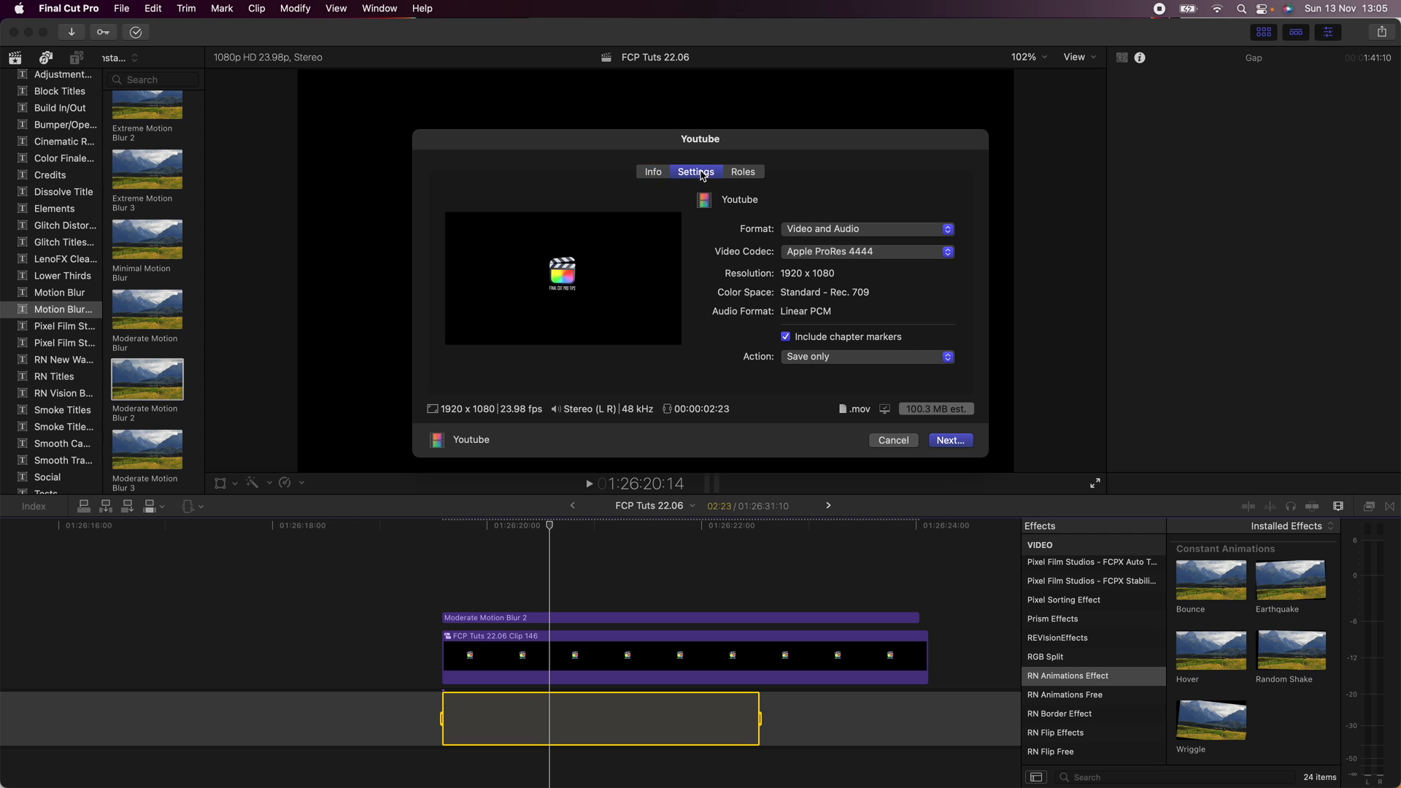
pyautogui.click(862, 229)
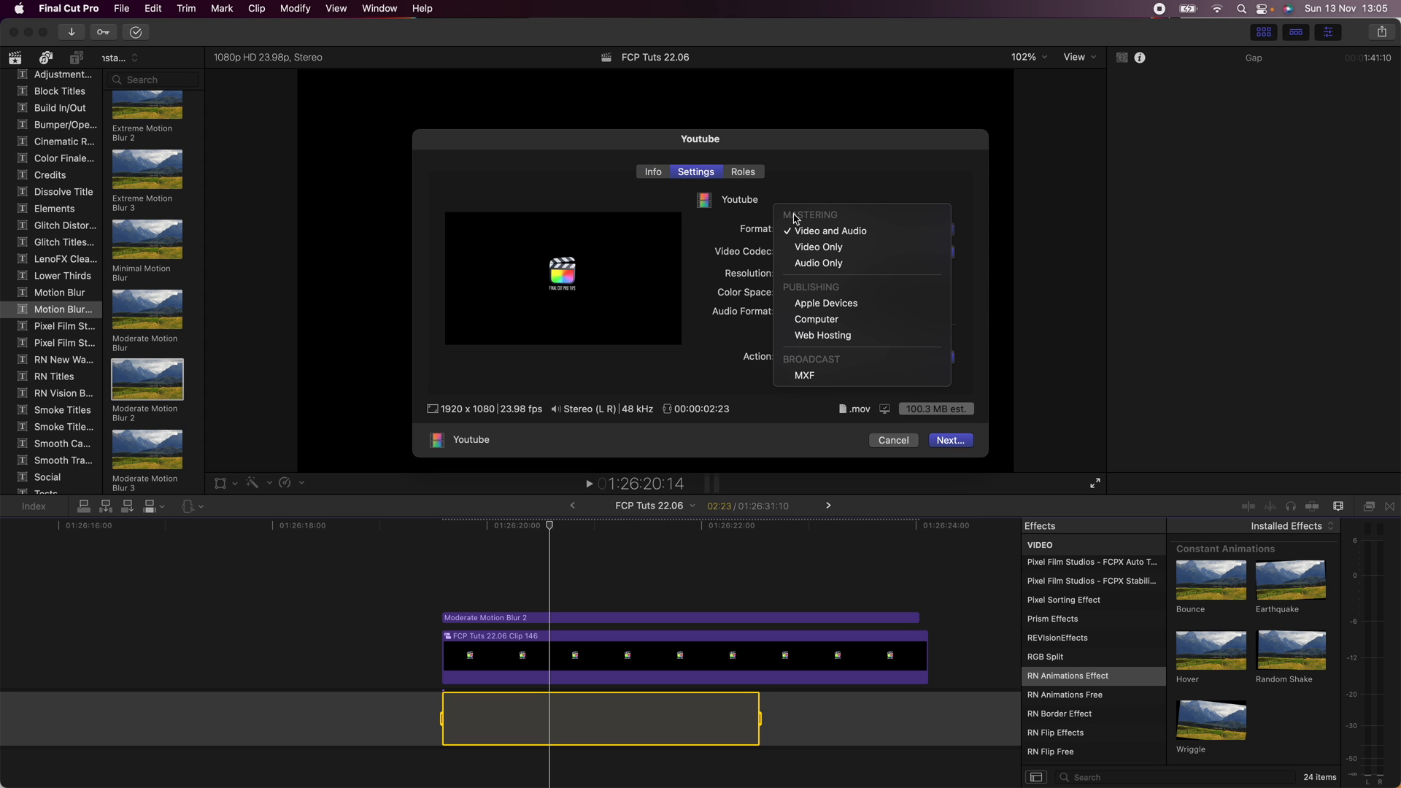
pyautogui.click(829, 231)
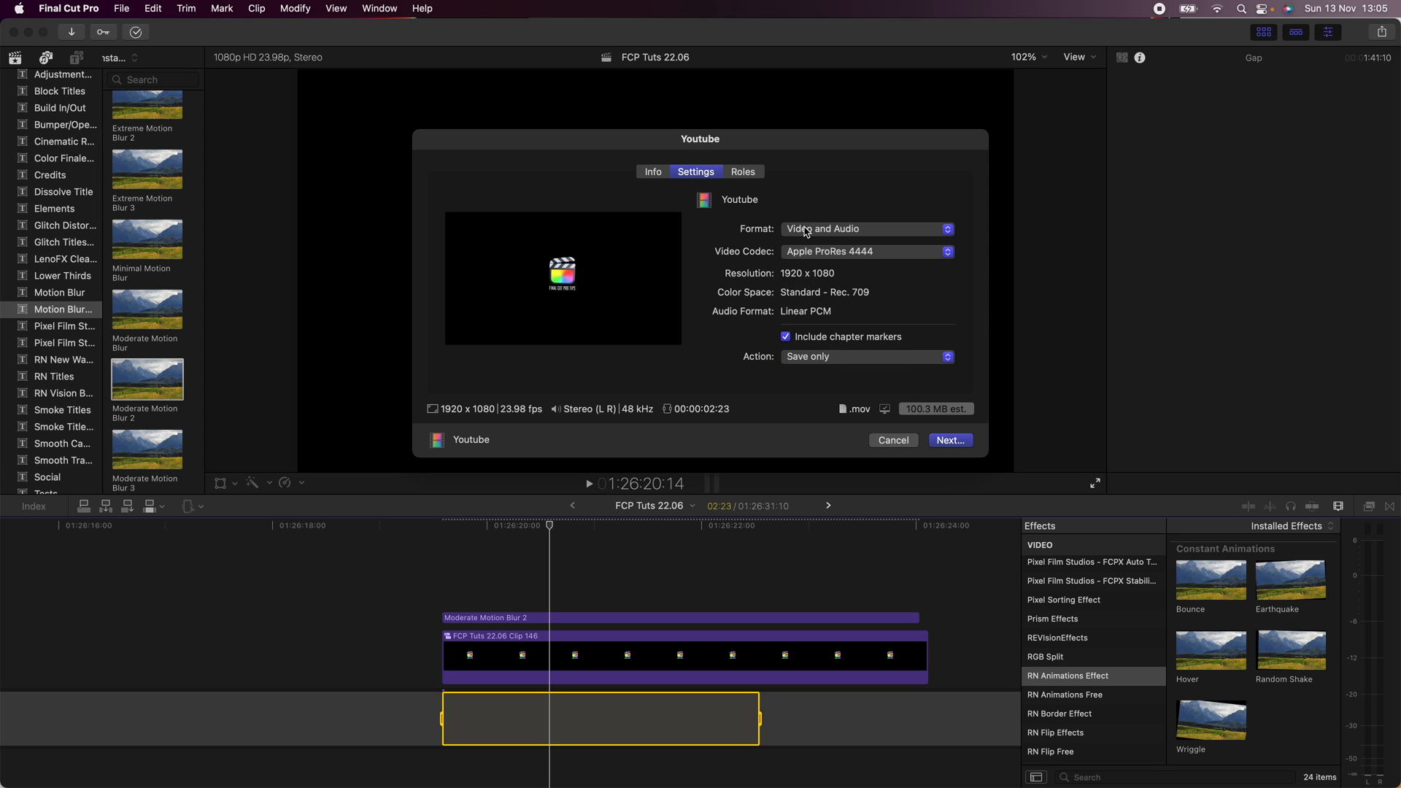
pyautogui.click(863, 229)
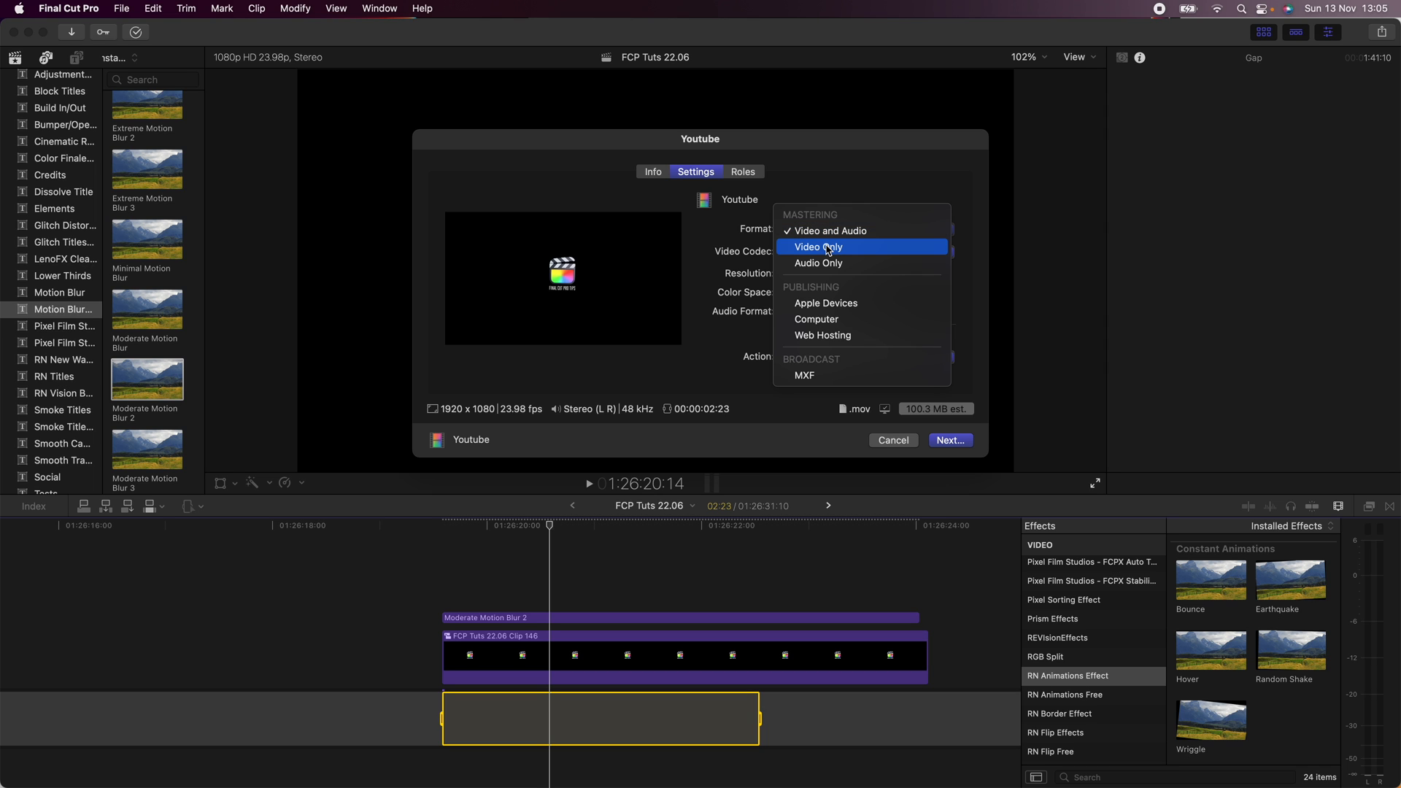
# Step: Keep Apple ProRes 4444 as the video codec and proceed to choosing the save location
pyautogui.click(829, 231)
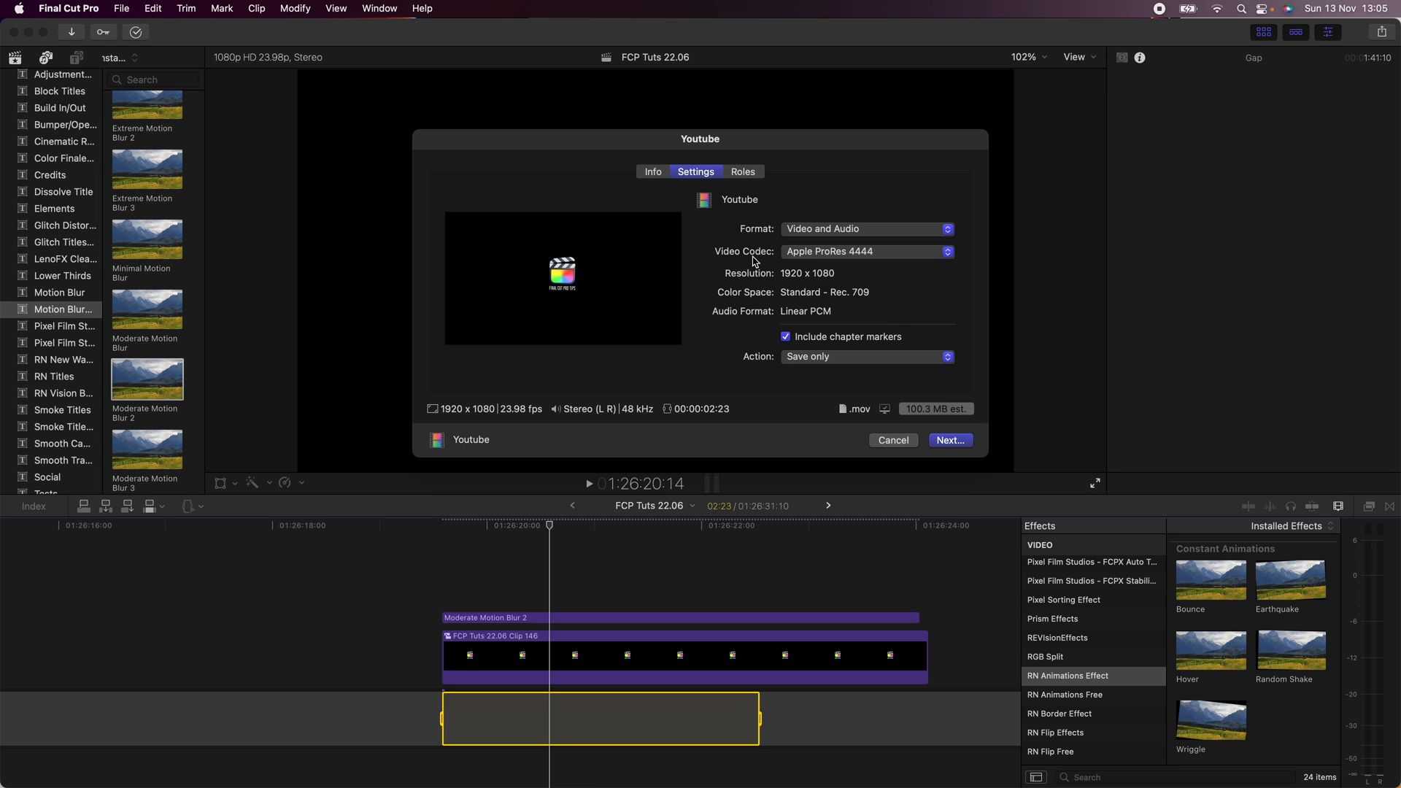
pyautogui.click(862, 251)
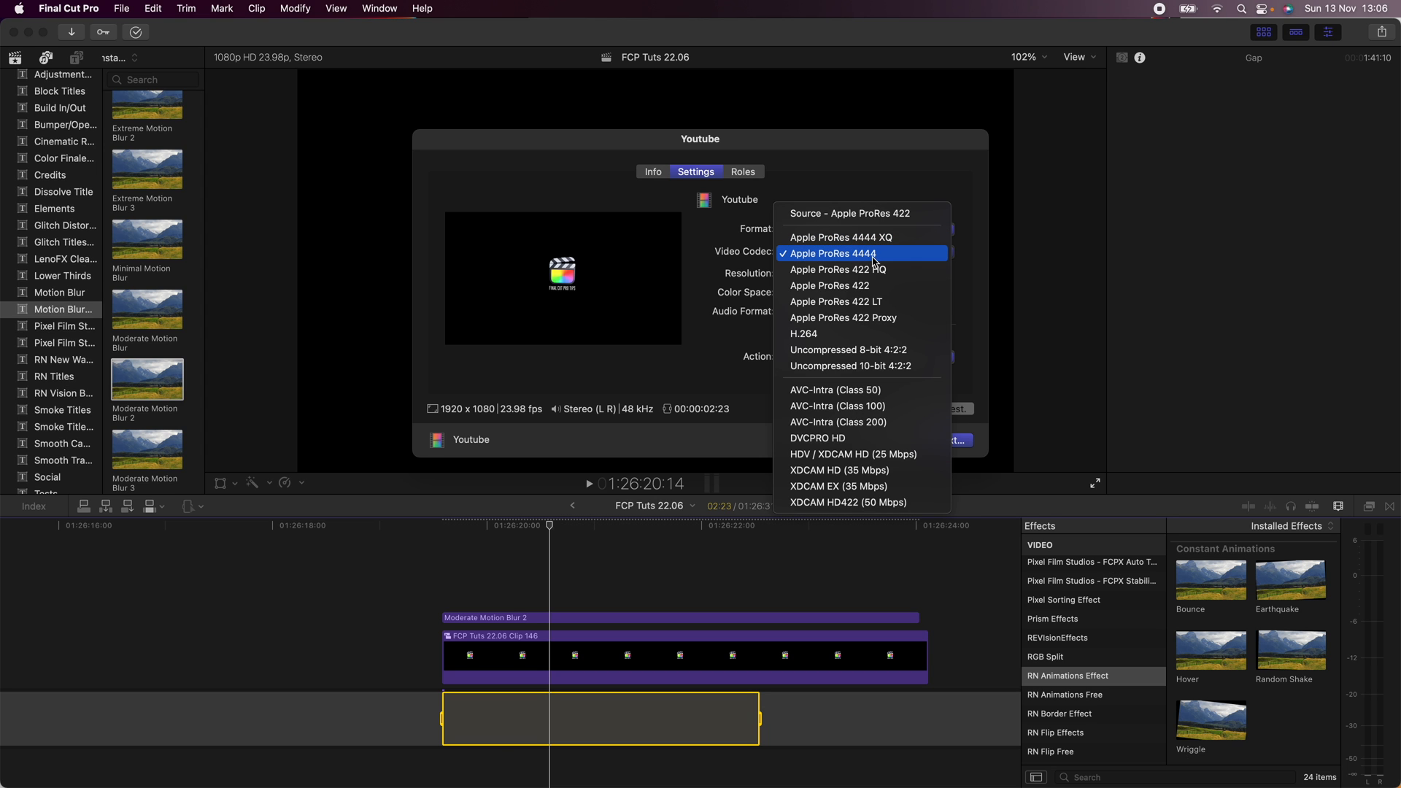
pyautogui.click(829, 252)
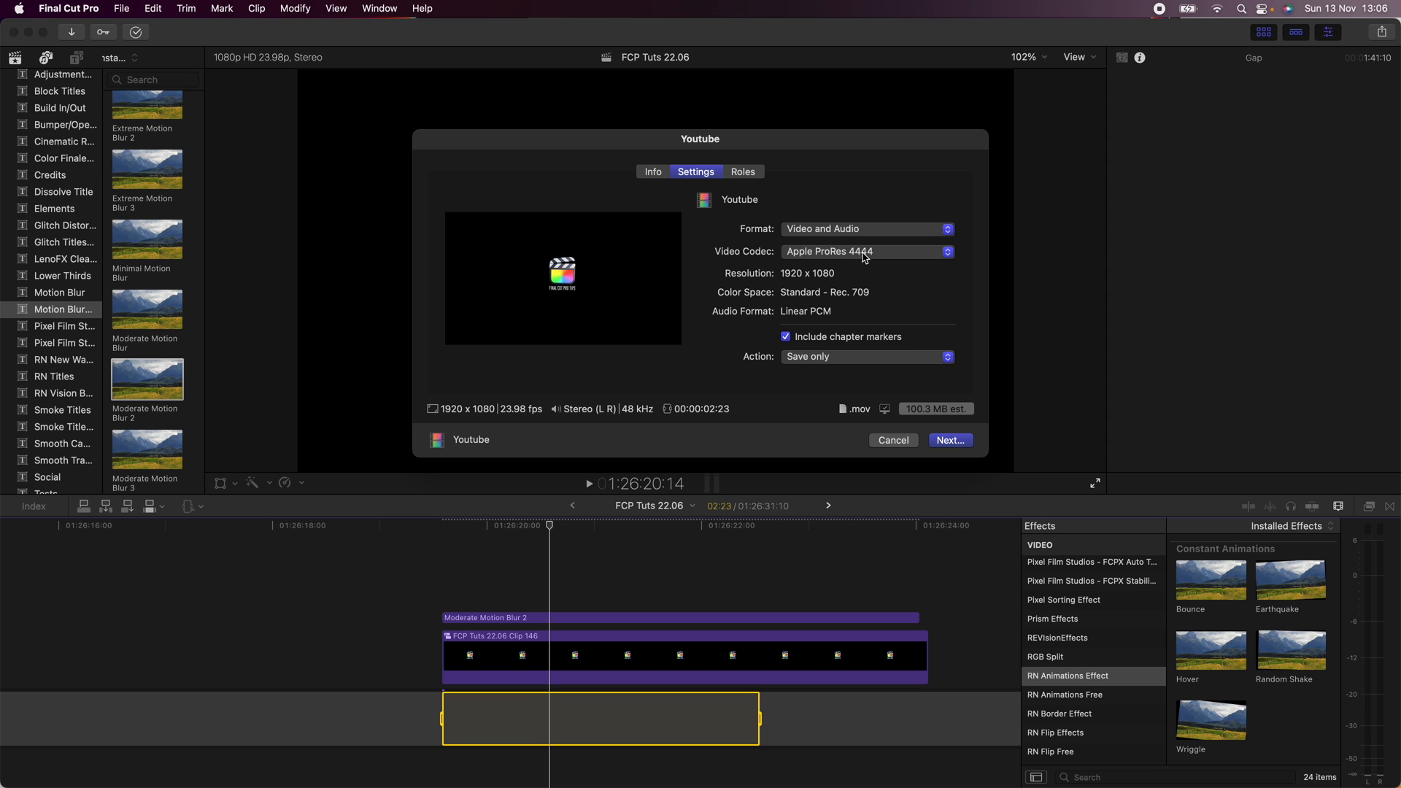
pyautogui.moveTo(821, 269)
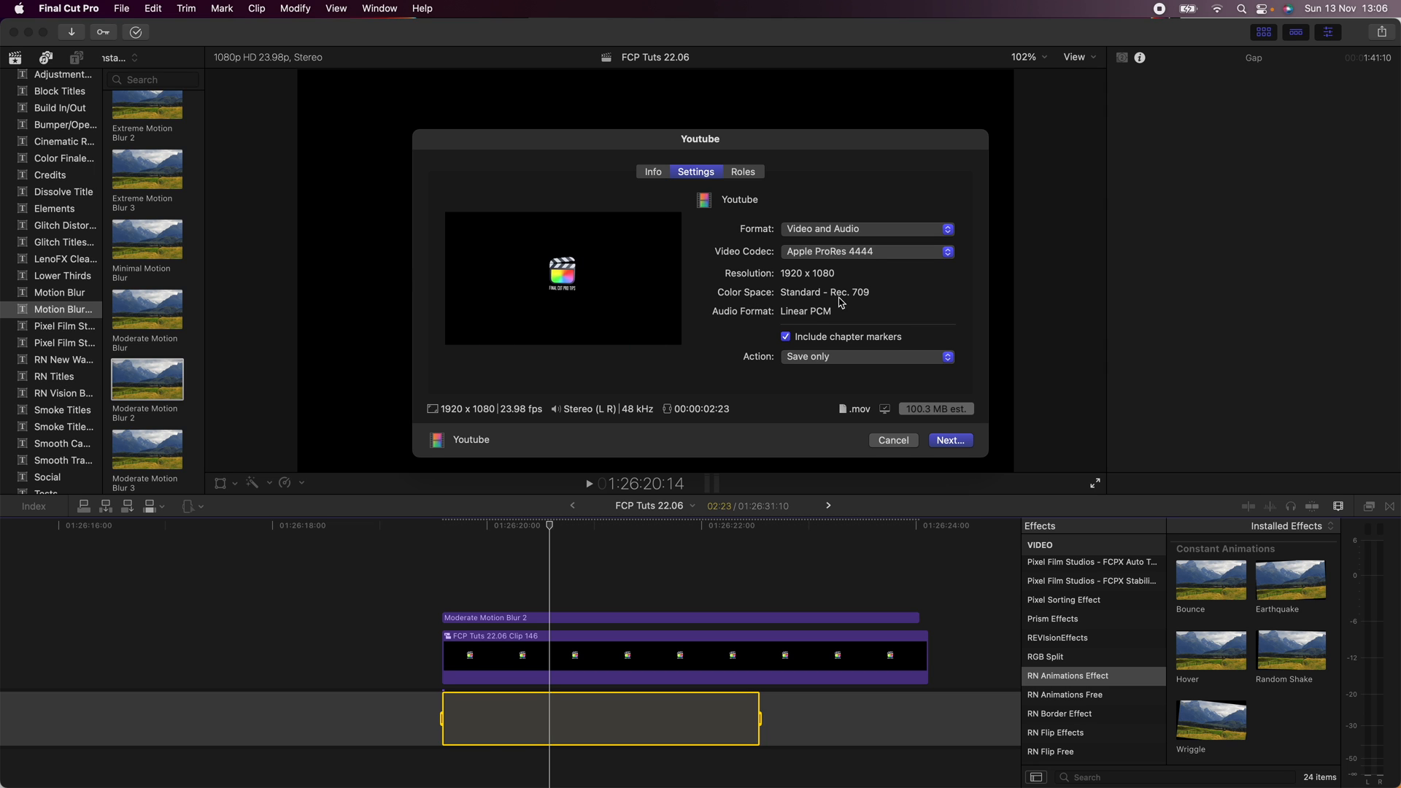
pyautogui.click(949, 439)
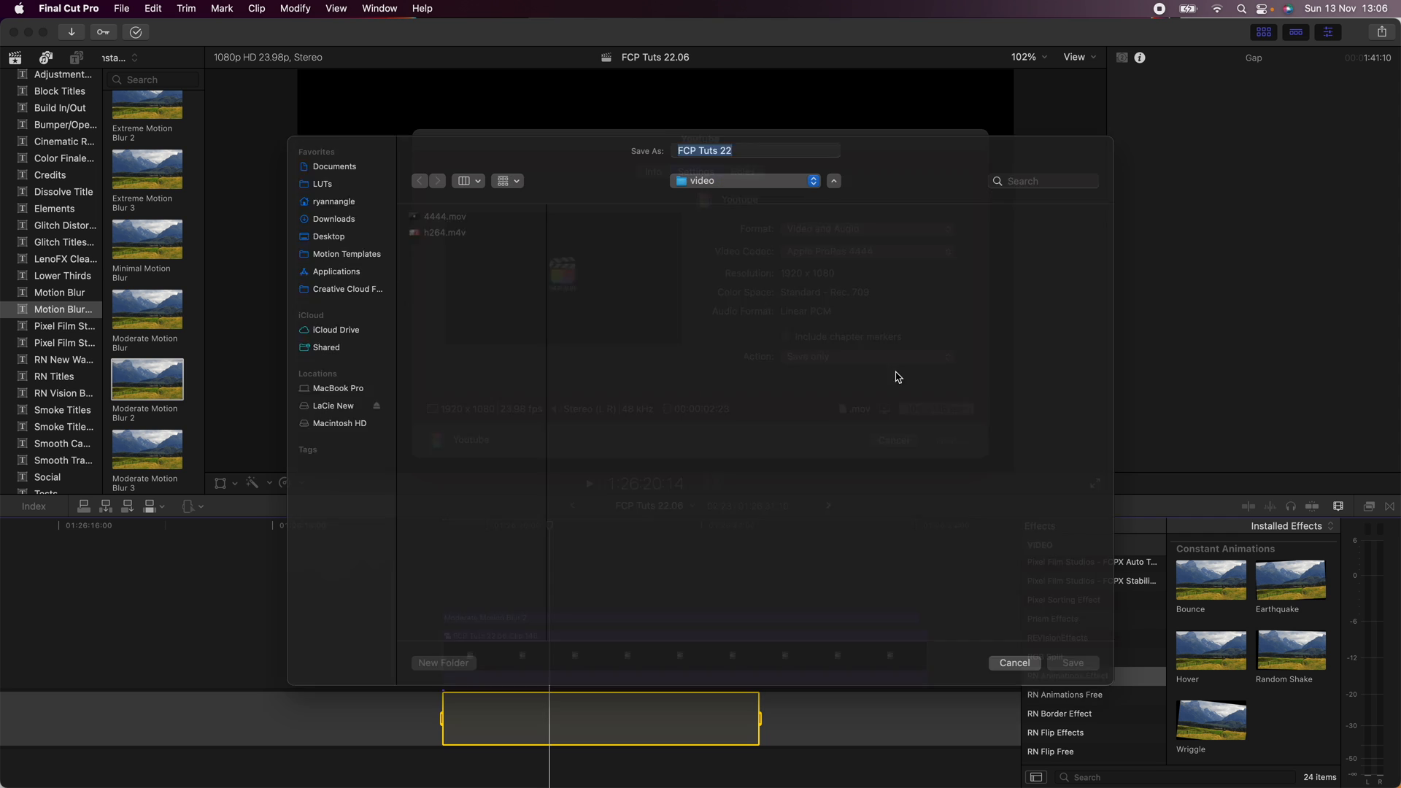